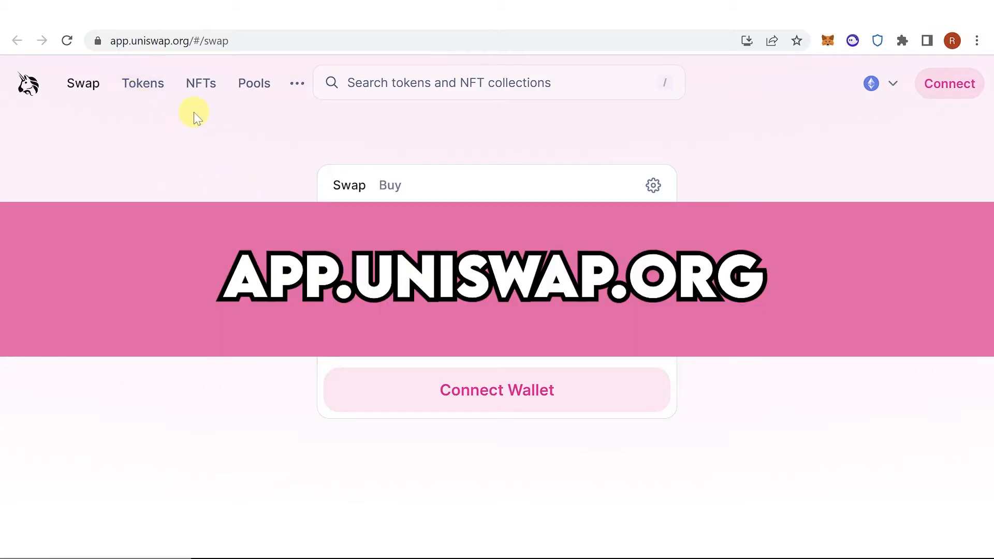
Connect Trust Wallet to Uniswap and dismiss the account summary panel
click(948, 83)
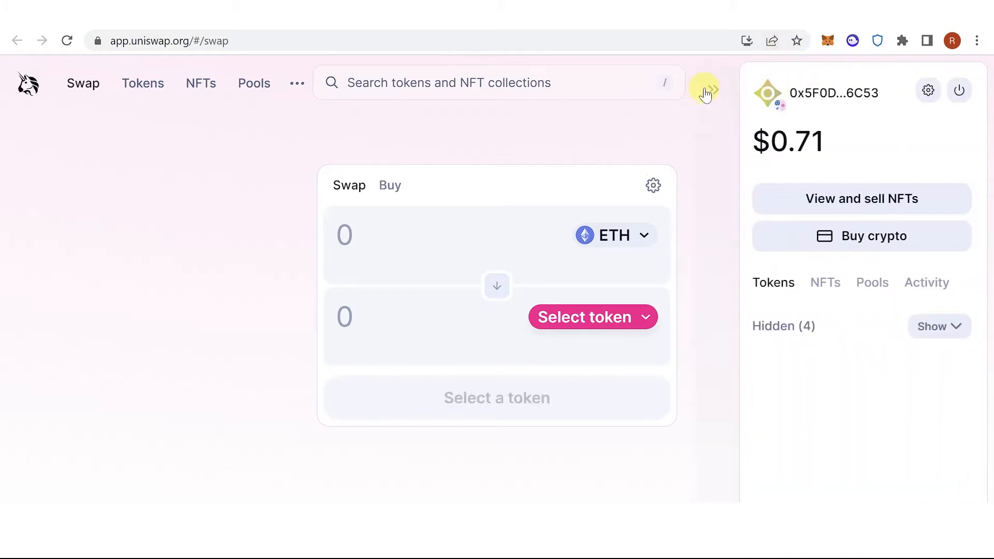
click(705, 87)
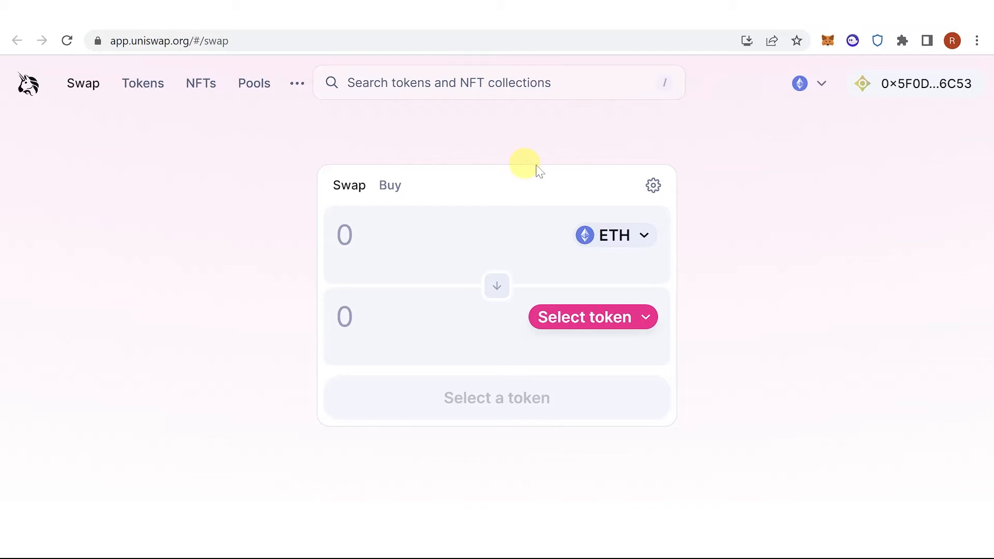
Switch Uniswap to the Arbitrum network and choose Arbitrum (ARB) as the token to receive
click(810, 83)
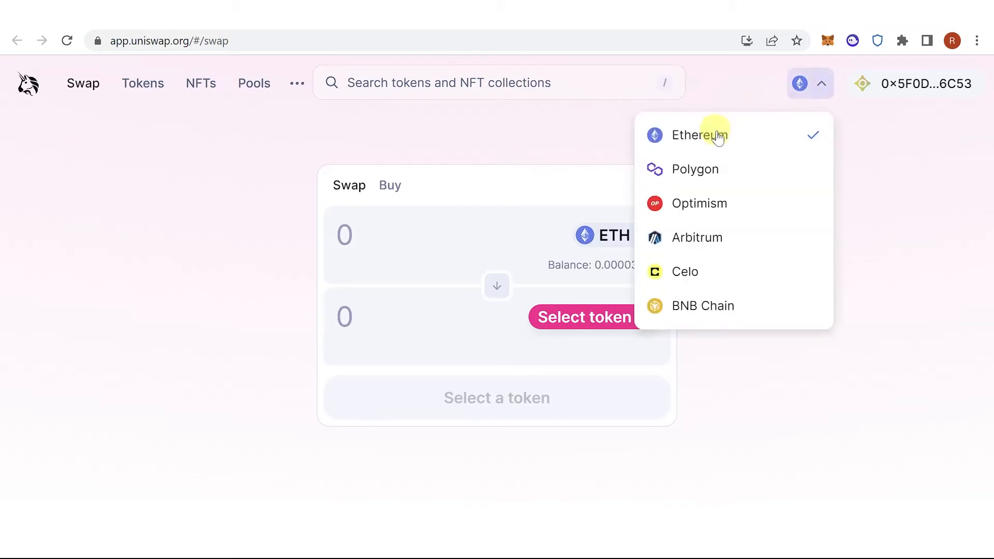
click(697, 238)
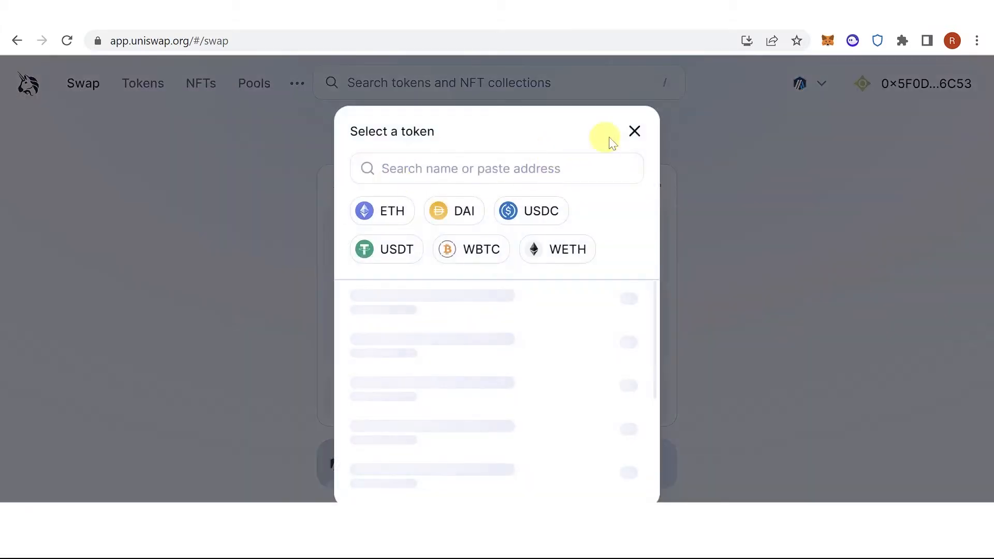
text(arbitru)
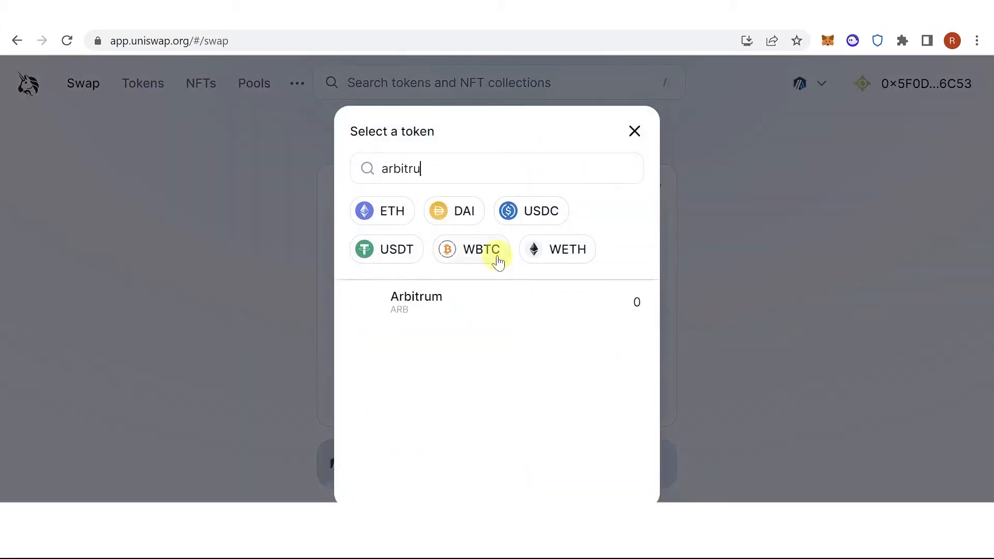
click(416, 301)
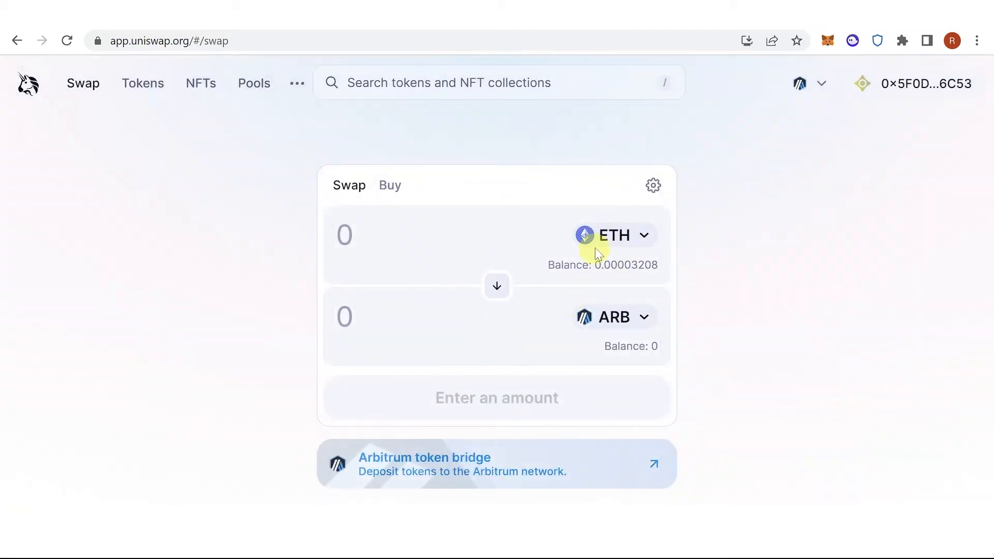
Keep Ether as the paying token and enter 1 ETH, quoting about 1,380.75 ARB
click(611, 235)
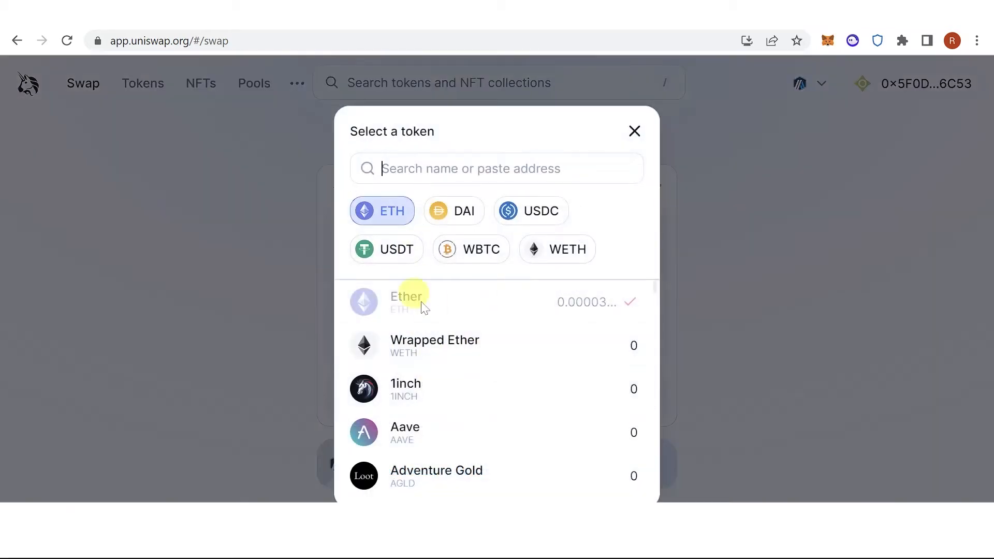
click(406, 301)
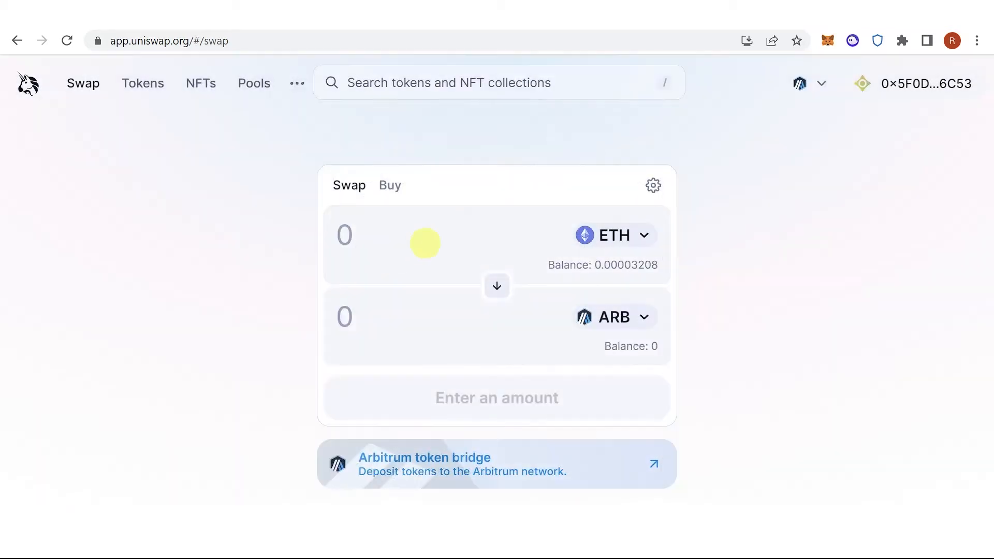
text(1)
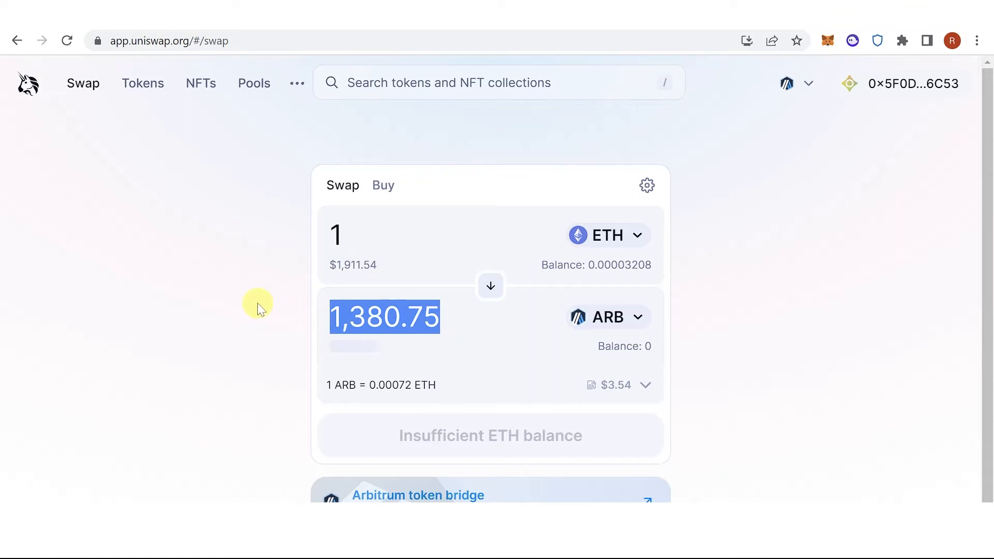
mouse_move(749, 324)
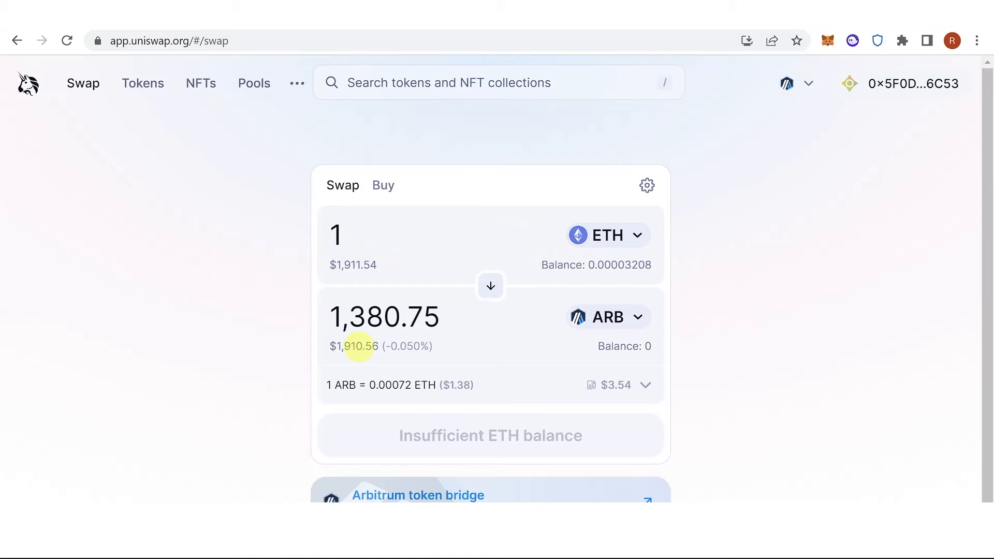
mouse_move(795, 286)
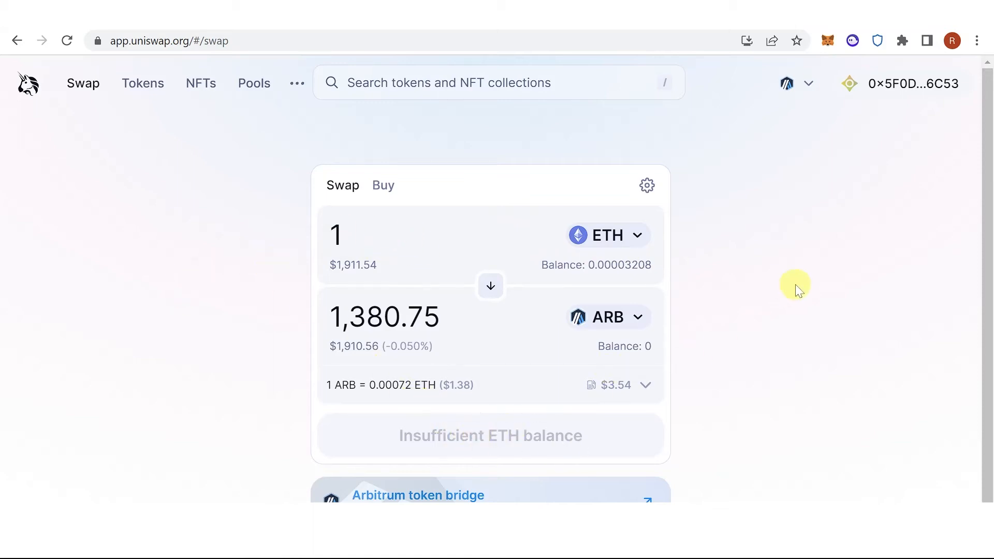
mouse_move(801, 179)
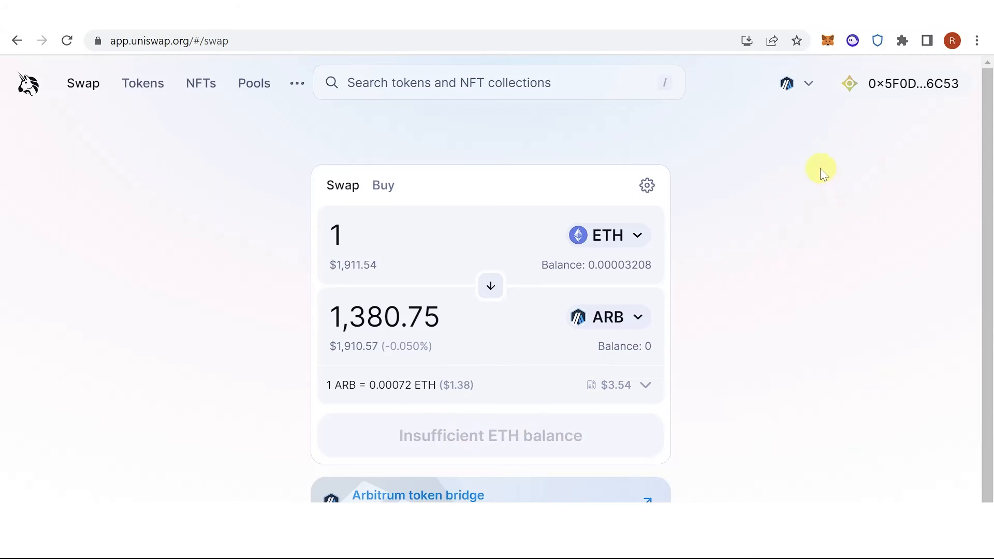
mouse_move(726, 245)
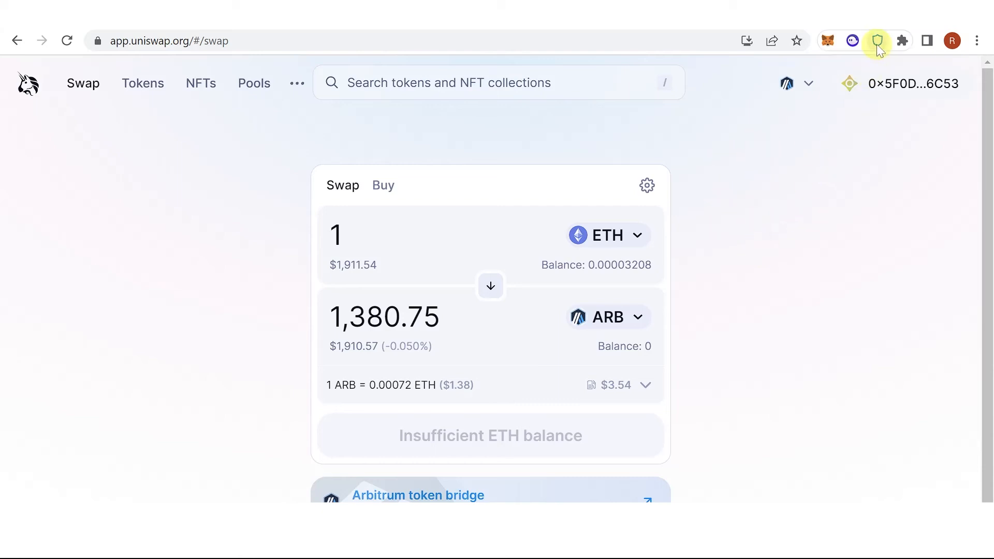
View the Trust Wallet ETH on Arbitrum balance, showing under 0.0001 ETH
click(877, 40)
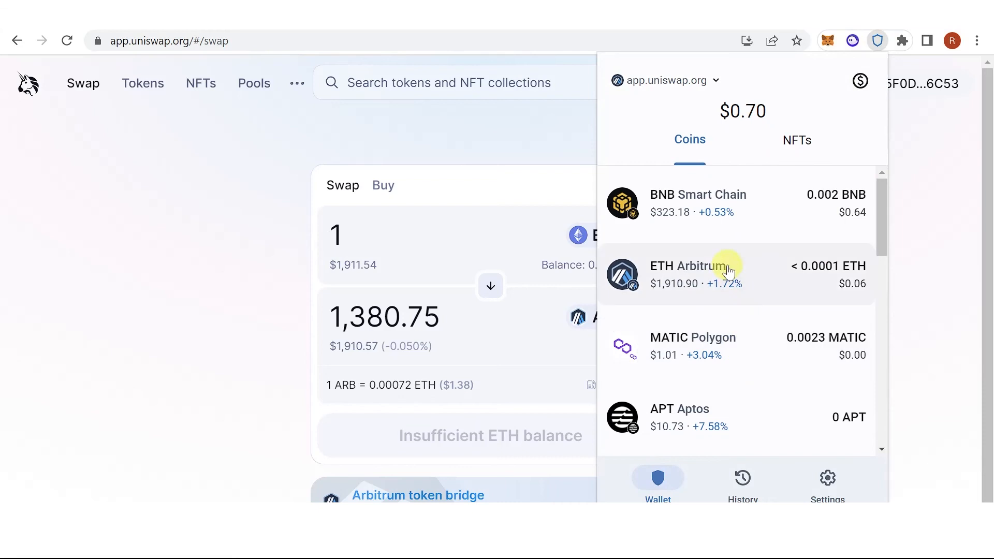
click(696, 273)
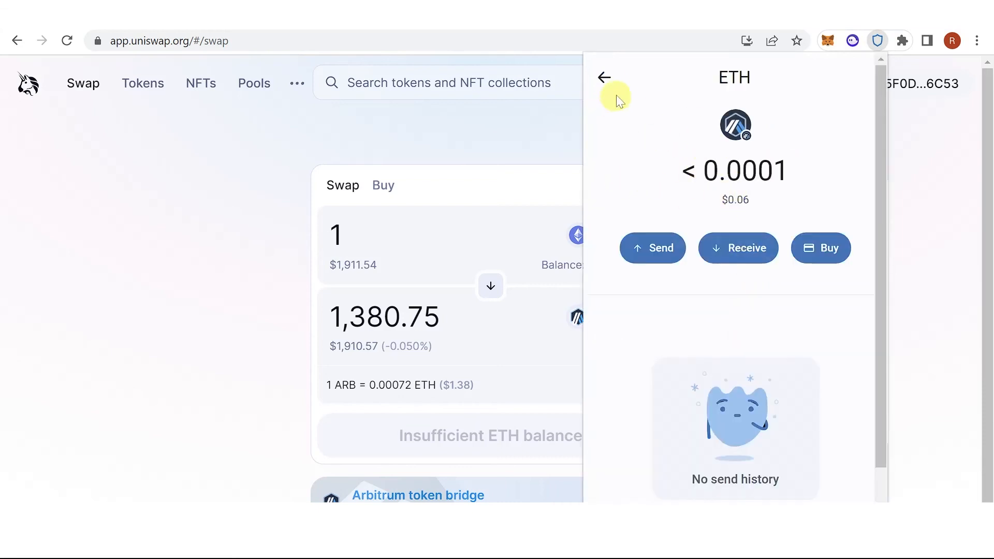
mouse_move(564, 173)
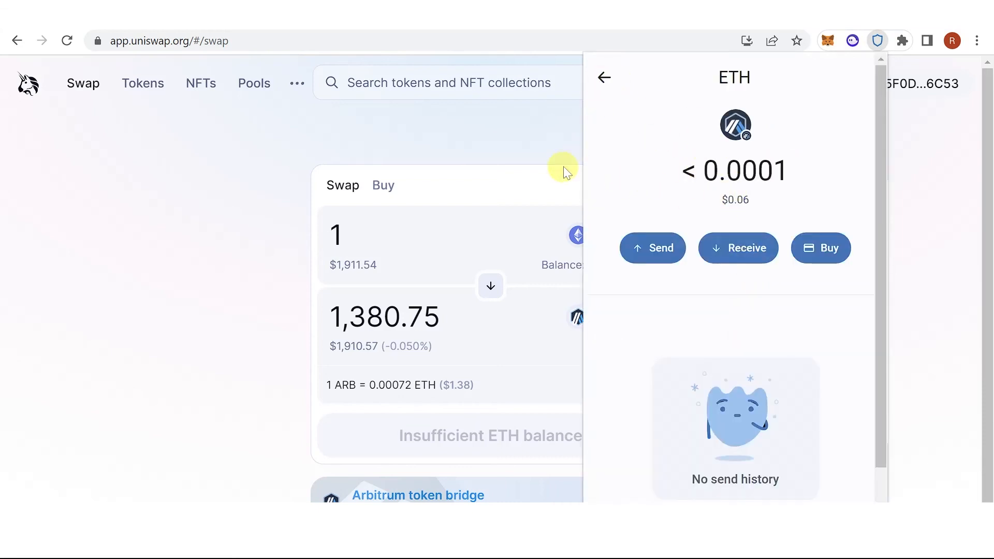